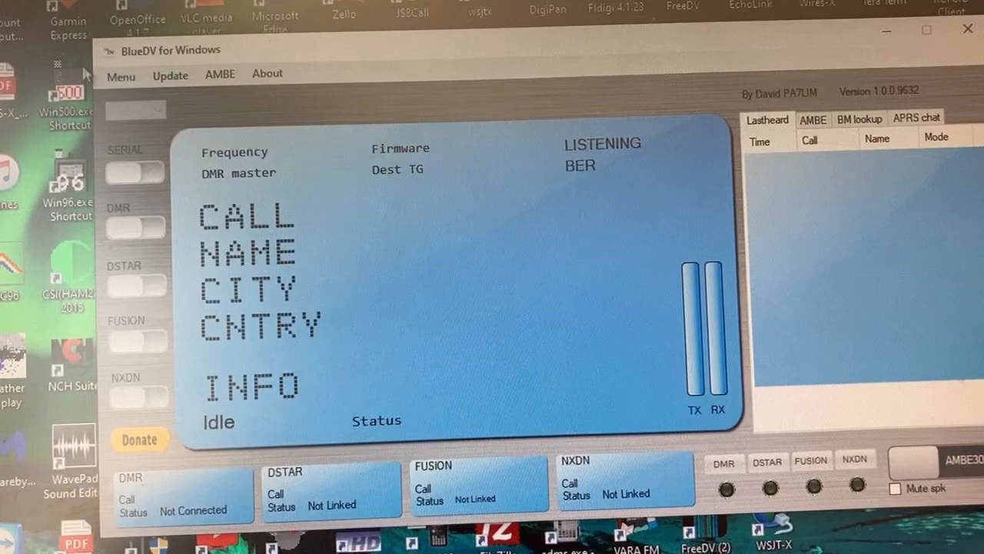
# Bring up the Setup window from the Menu showing general, DMR and D-STAR settings
pyautogui.click(120, 74)
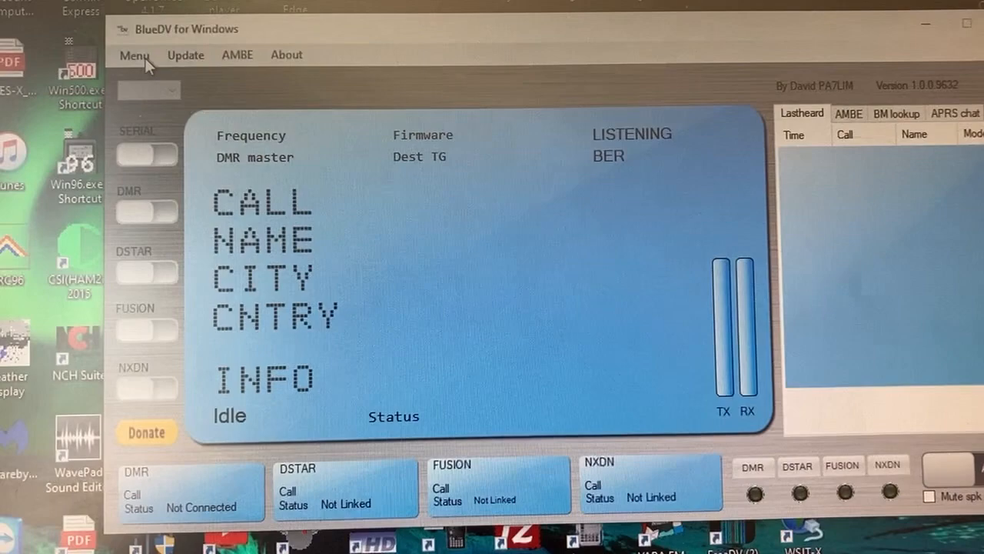
pyautogui.click(135, 55)
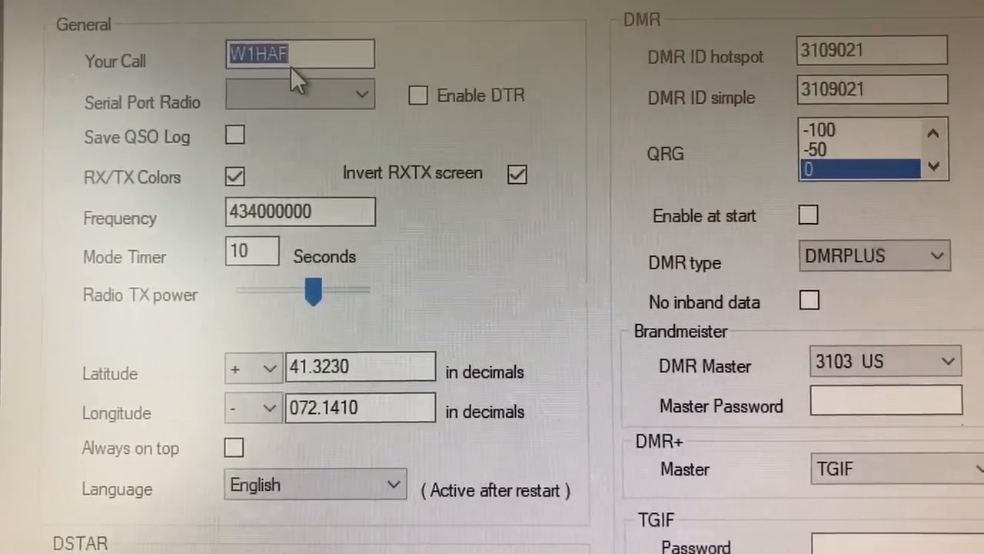
pyautogui.scroll(-3)
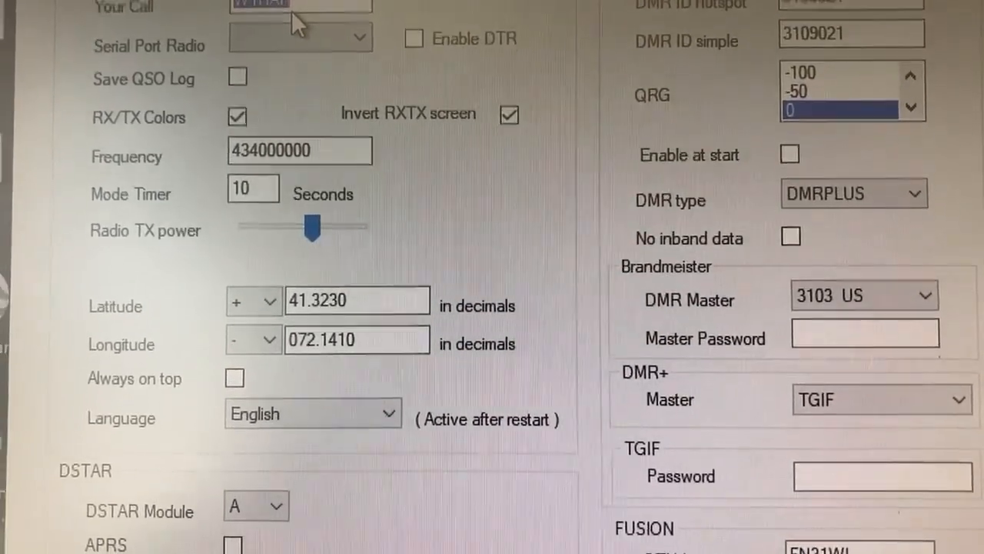
pyautogui.scroll(-3)
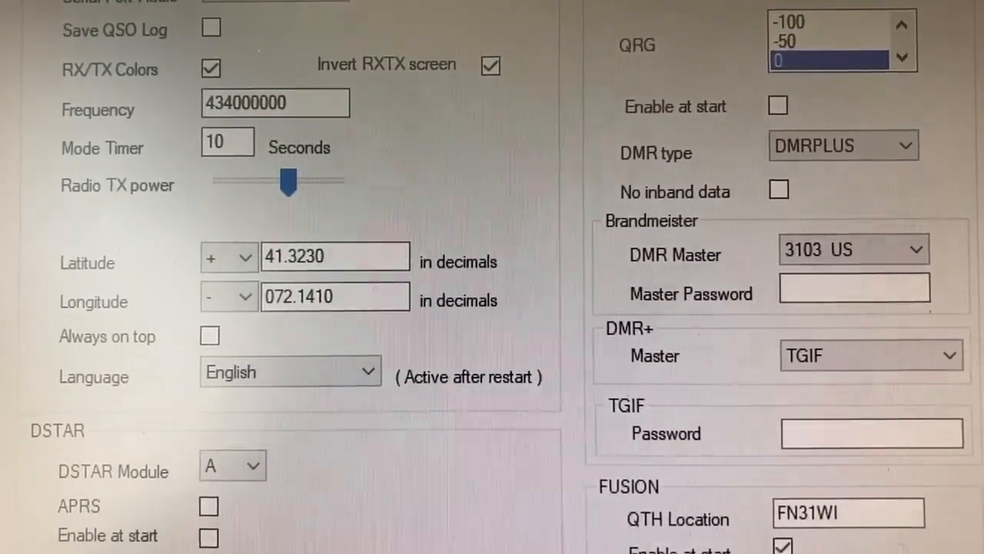
pyautogui.scroll(-3)
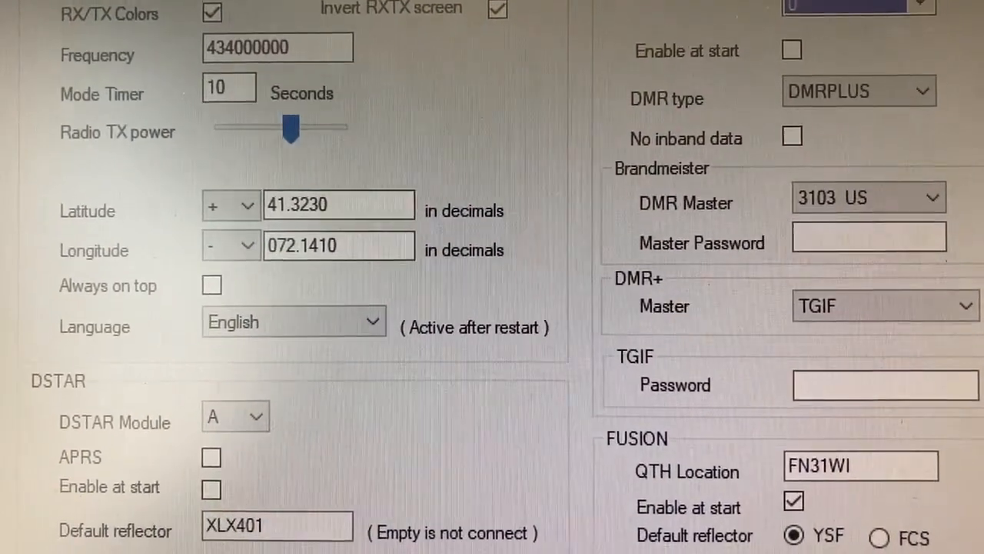
pyautogui.scroll(-3)
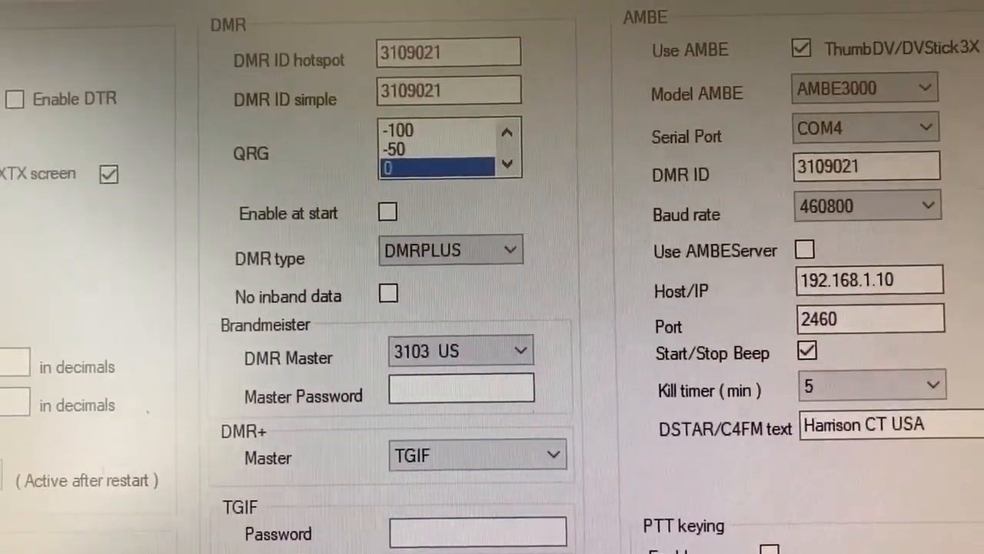
pyautogui.scroll(-3)
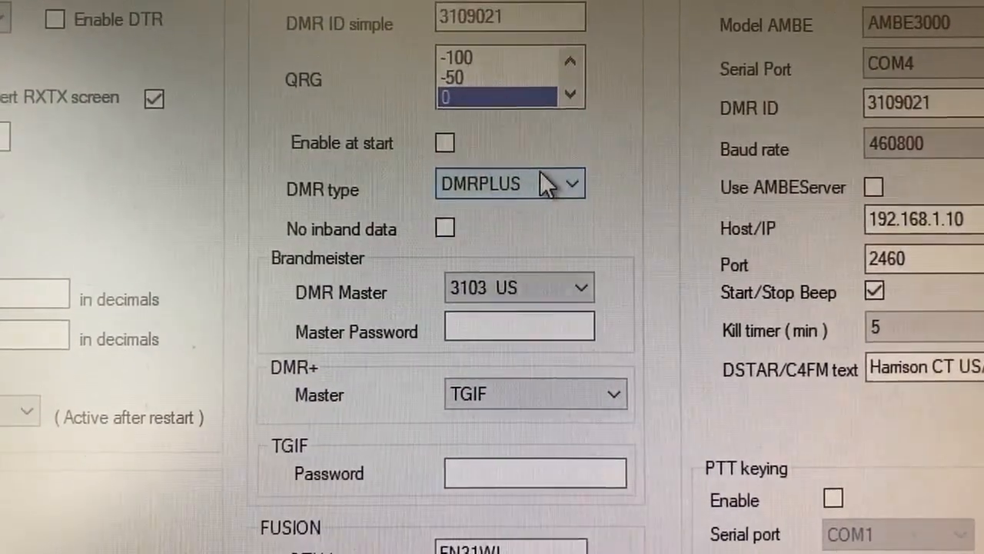
pyautogui.click(510, 183)
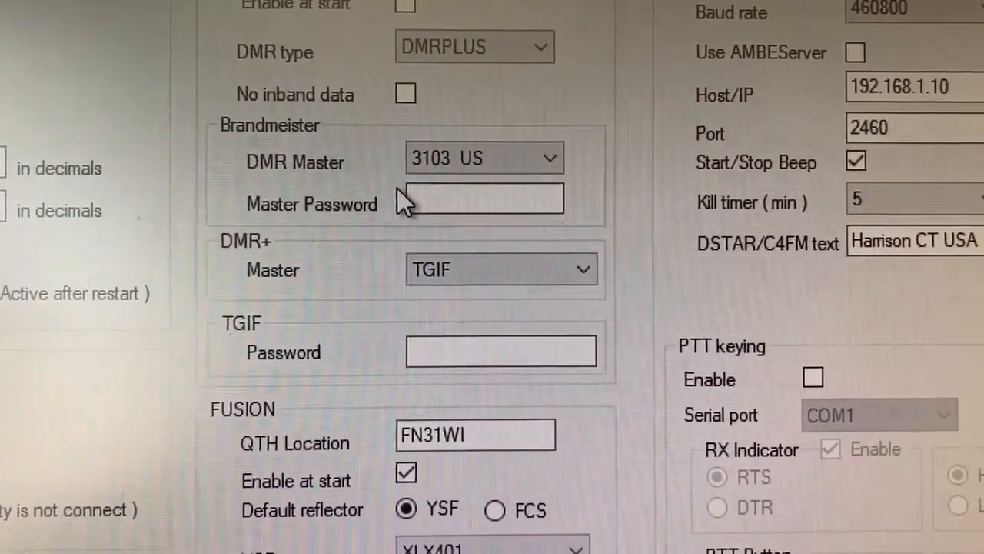
pyautogui.scroll(-3)
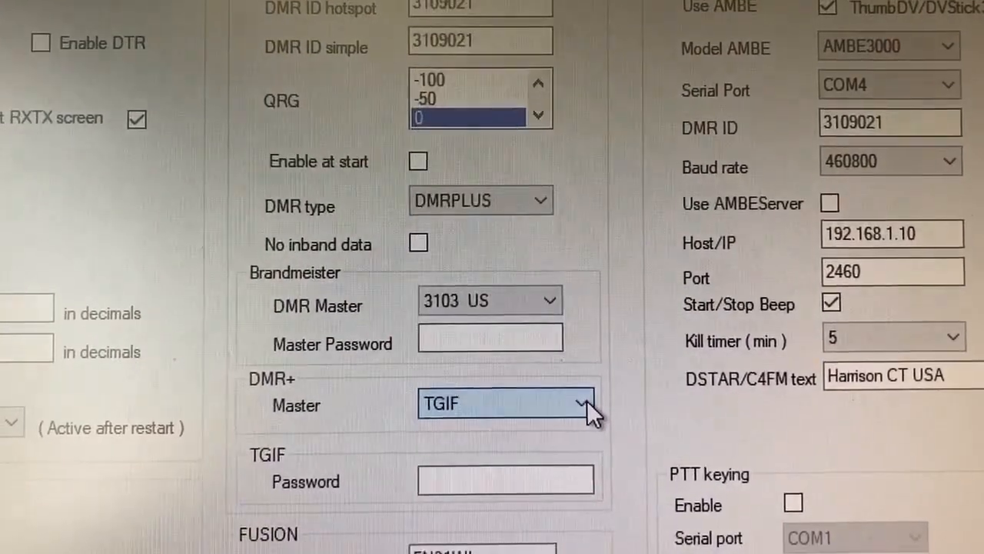
pyautogui.scroll(-3)
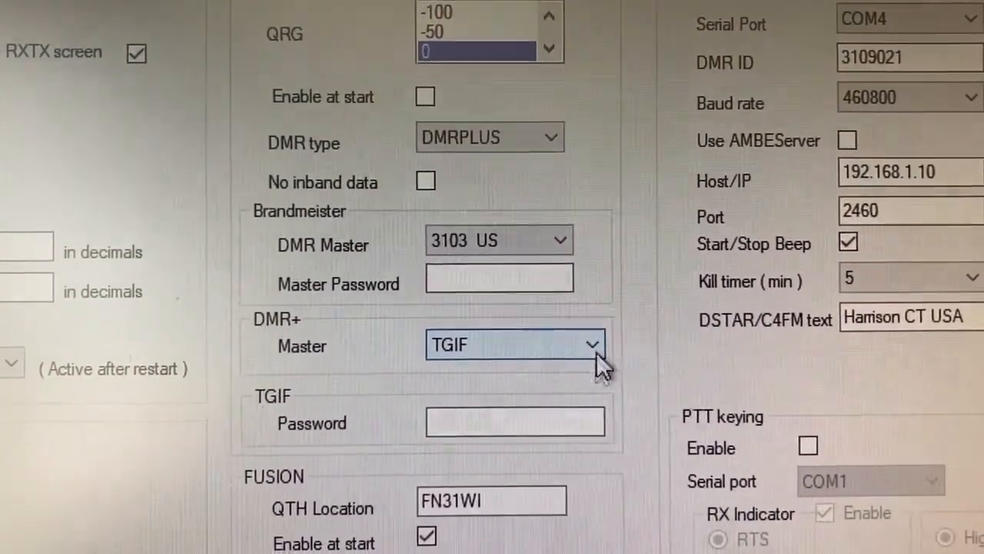
pyautogui.scroll(-3)
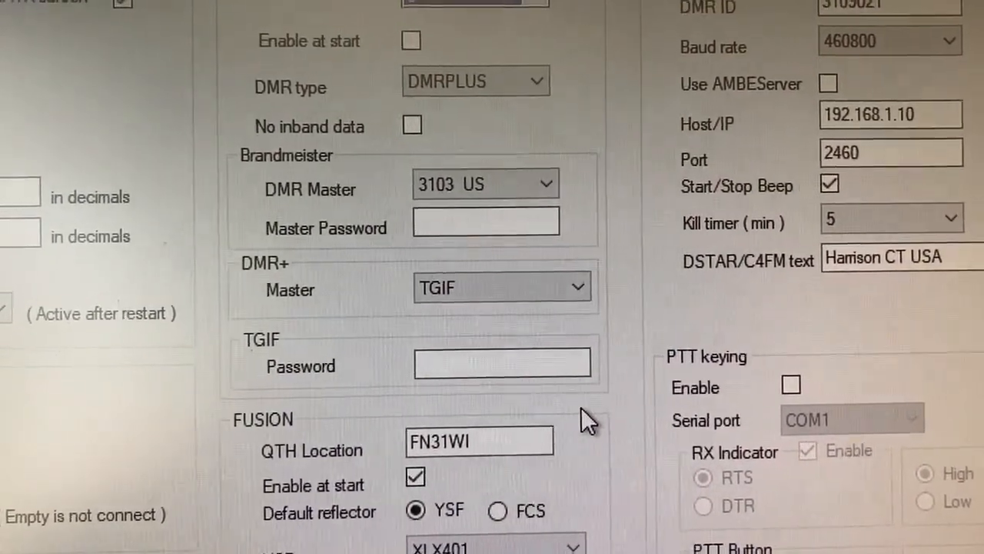
pyautogui.scroll(-3)
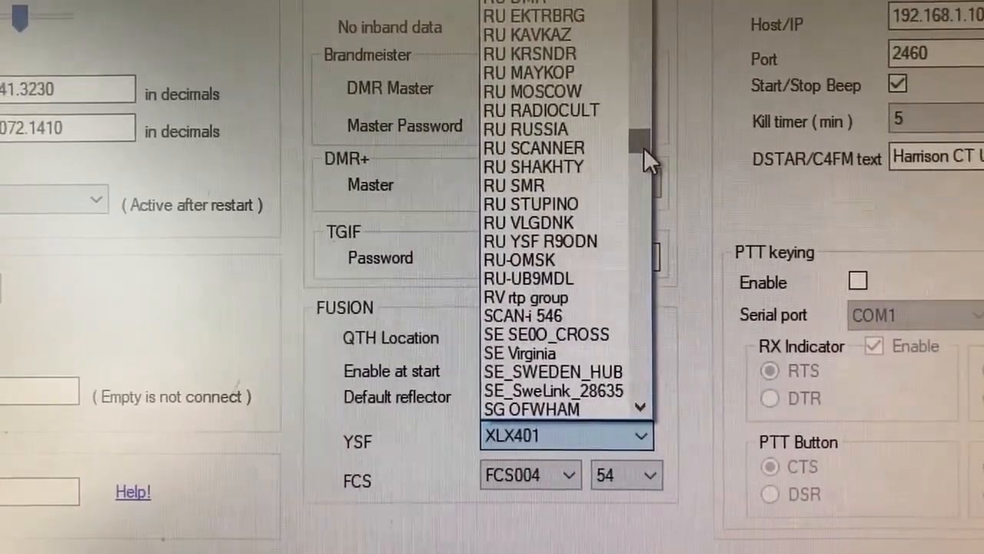
pyautogui.scroll(-3)
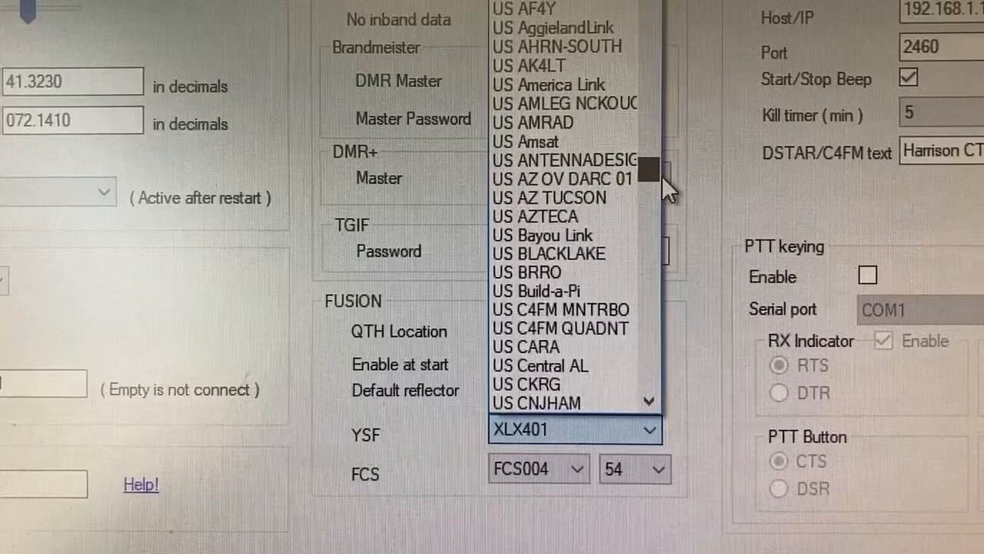
pyautogui.scroll(-3)
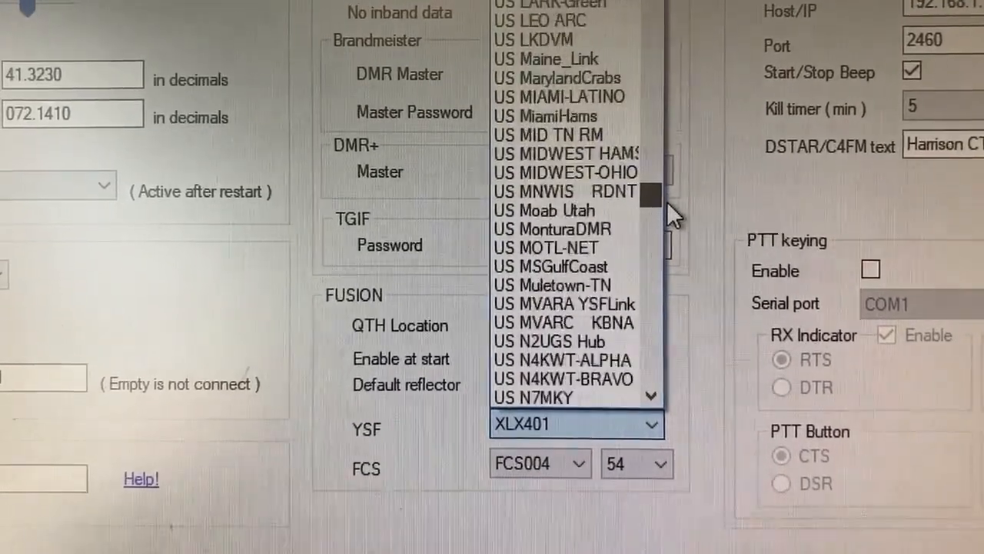
pyautogui.scroll(-3)
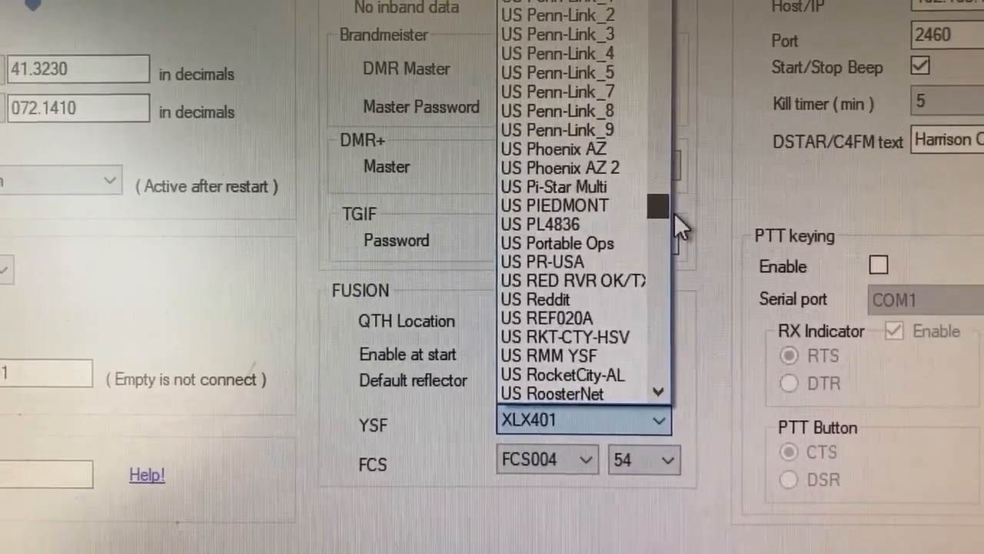
pyautogui.scroll(-3)
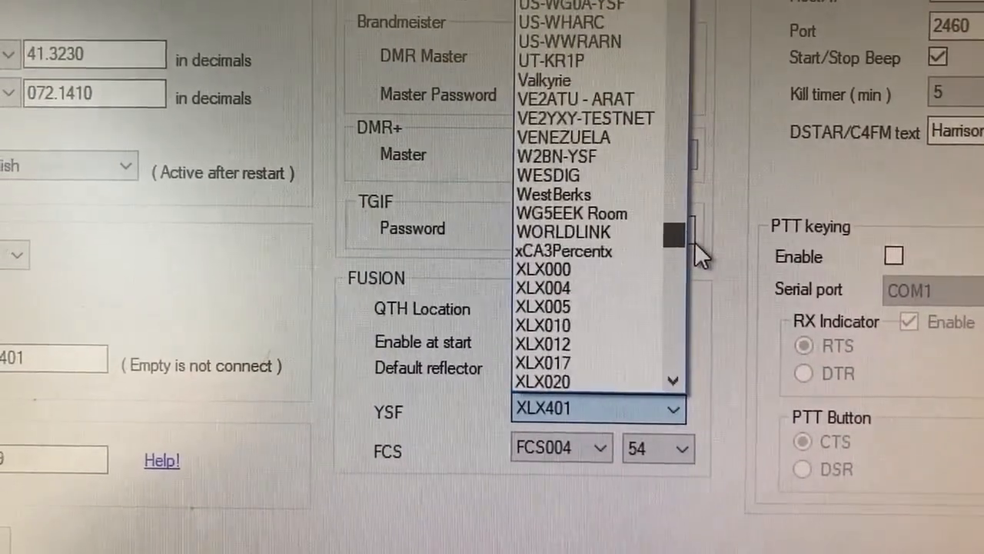
pyautogui.scroll(-3)
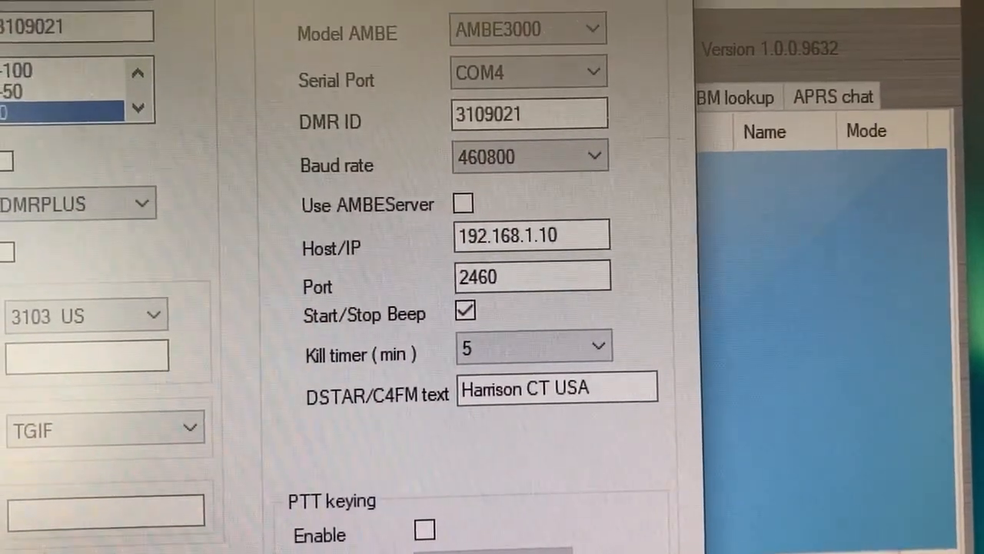
pyautogui.scroll(-3)
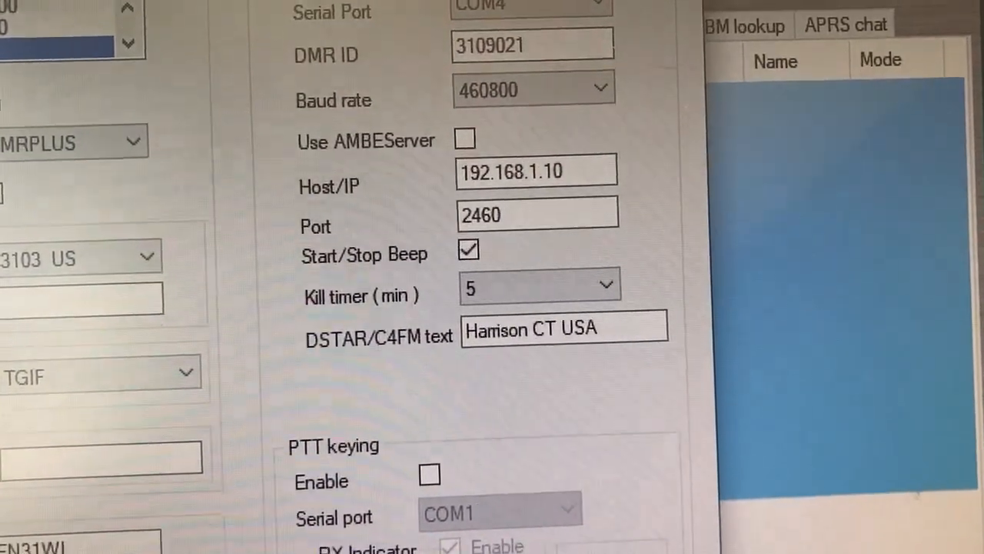
pyautogui.scroll(-3)
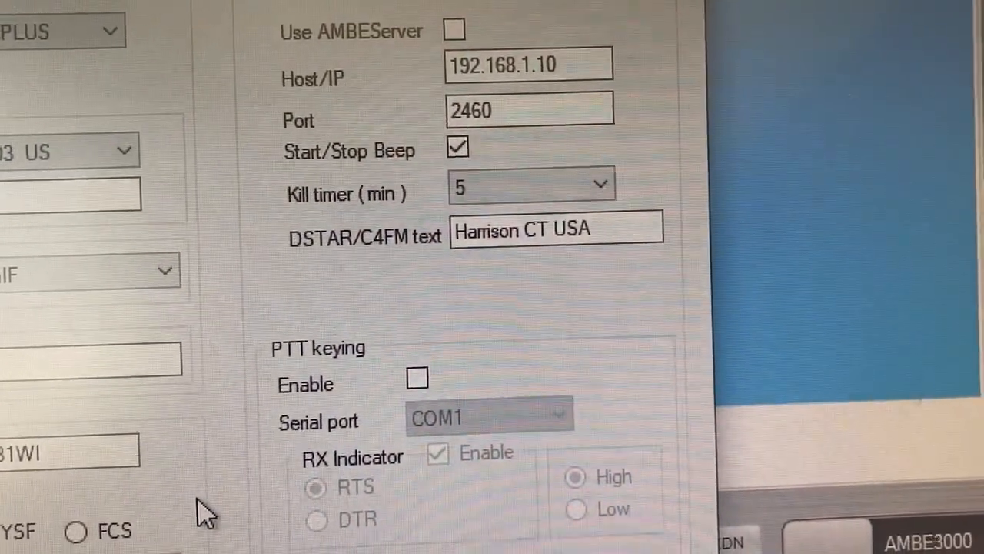
pyautogui.scroll(-3)
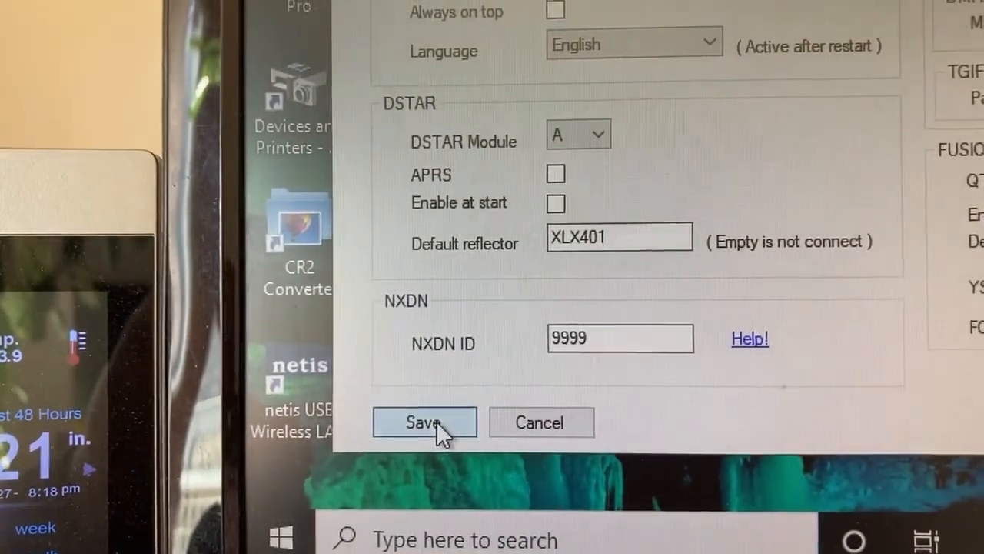
# Save the settings and close Setup, returning to the idle main window
pyautogui.click(424, 422)
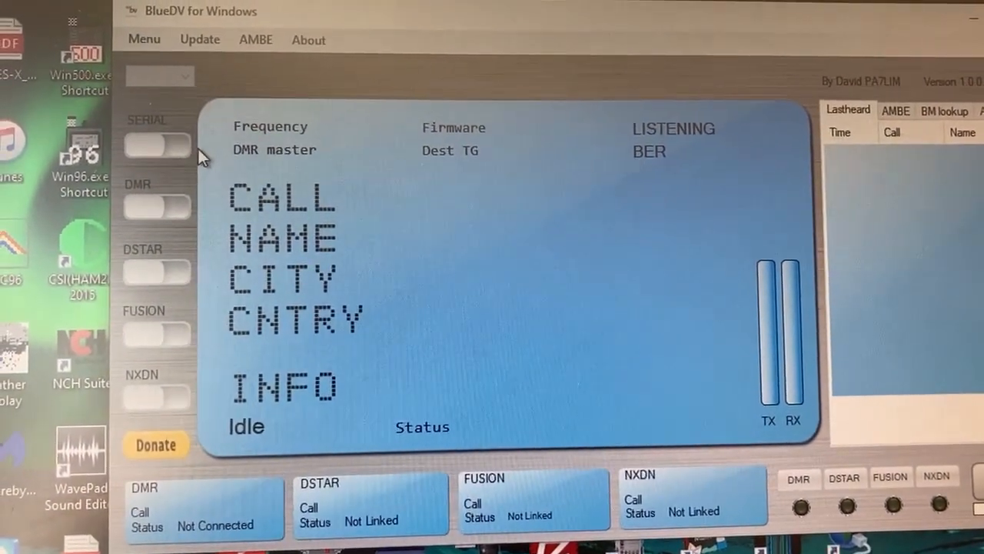
pyautogui.click(255, 40)
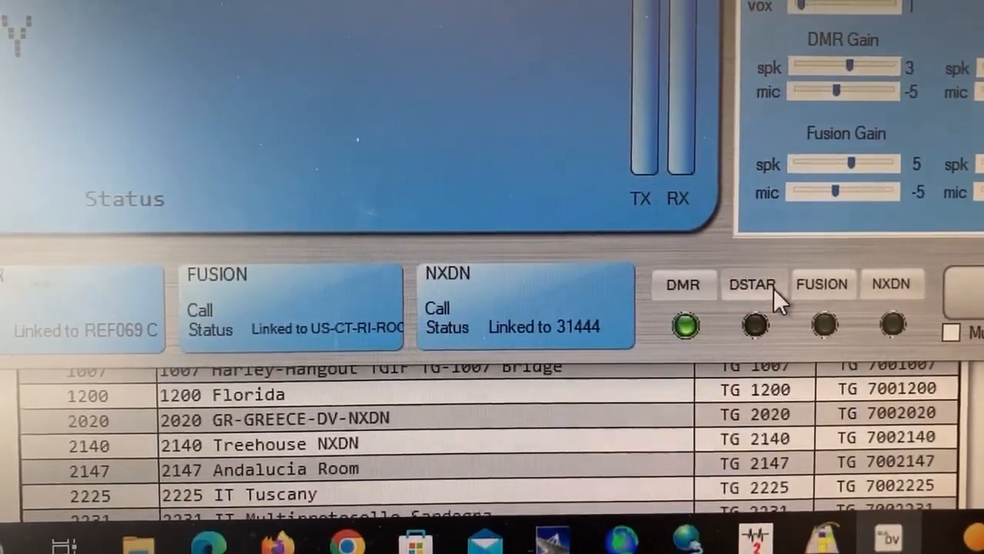
# Switch the active mode from DMR to Fusion, keeping Fusion and NXDN linked
pyautogui.click(821, 283)
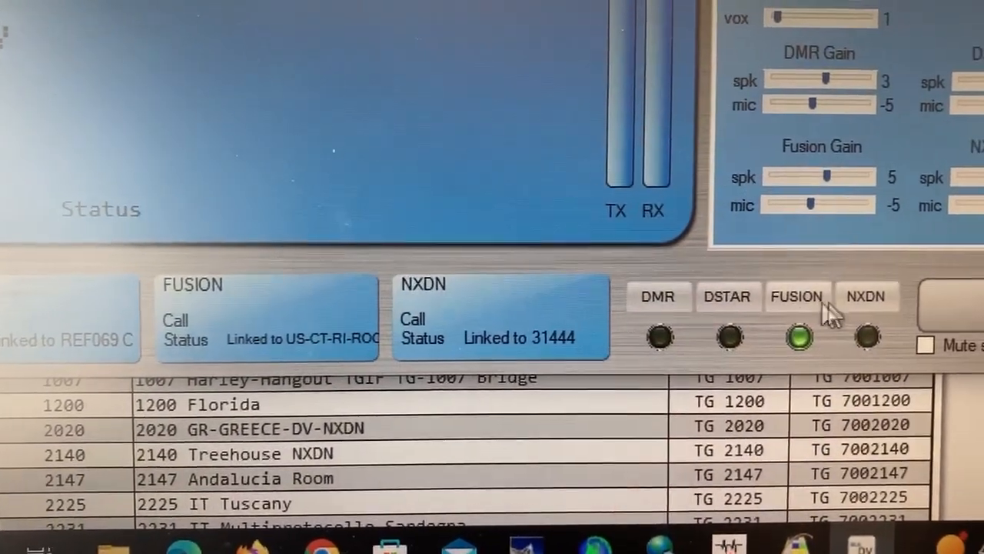